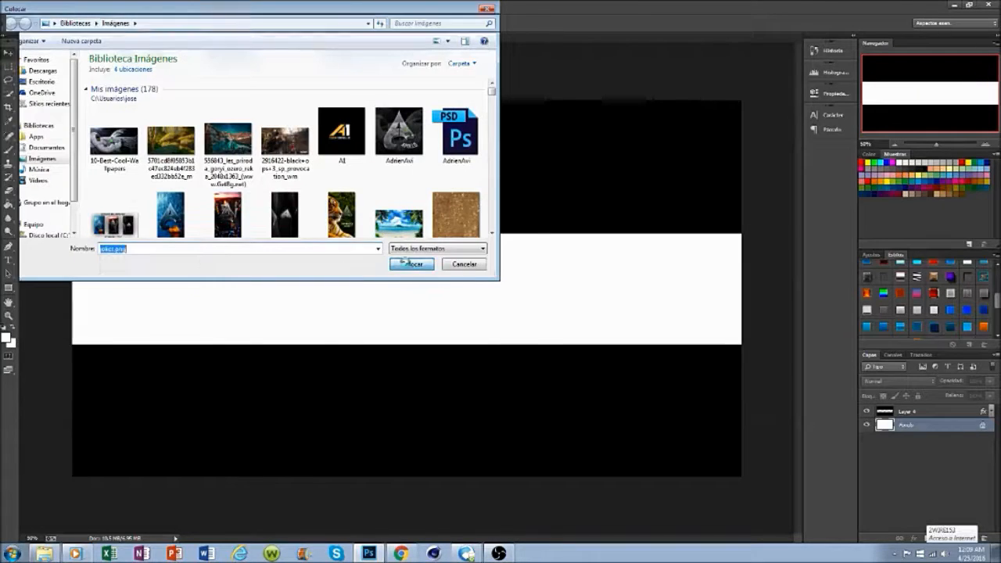
Place the Joker PNG onto the white band, left of centre, as a new layer
click(412, 264)
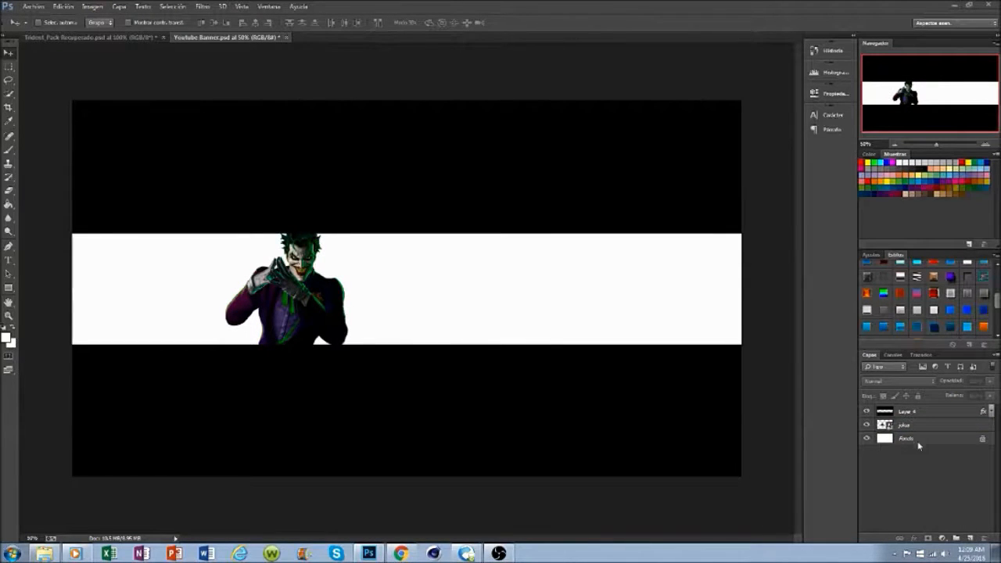
Draw a black zigzag ribbon with notched ends on a new layer behind the Joker
click(904, 425)
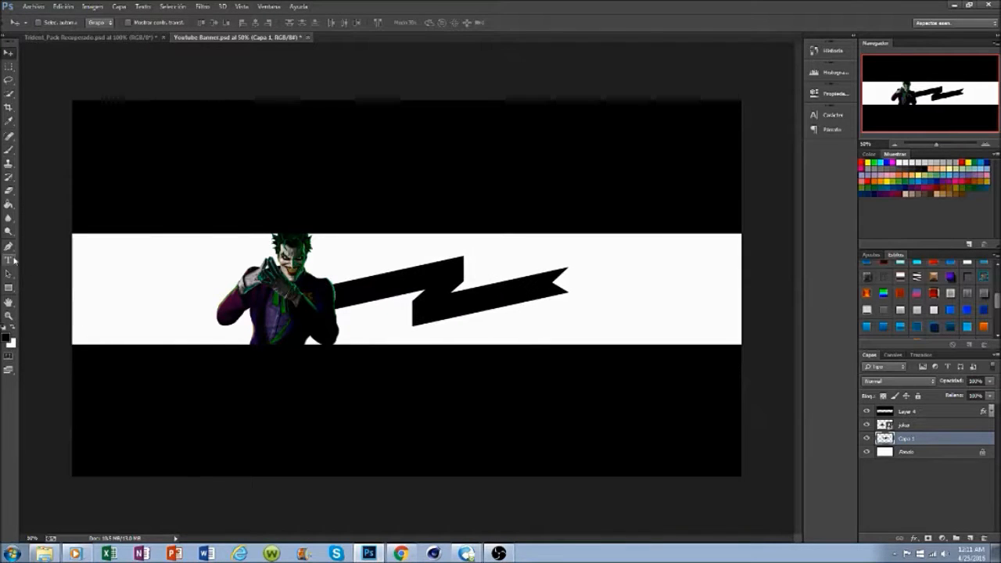
Add white JOKER and MEMBER OF ALTRUISTIC UNION lettering along the ribbon, then a new layer
text(JOKW)
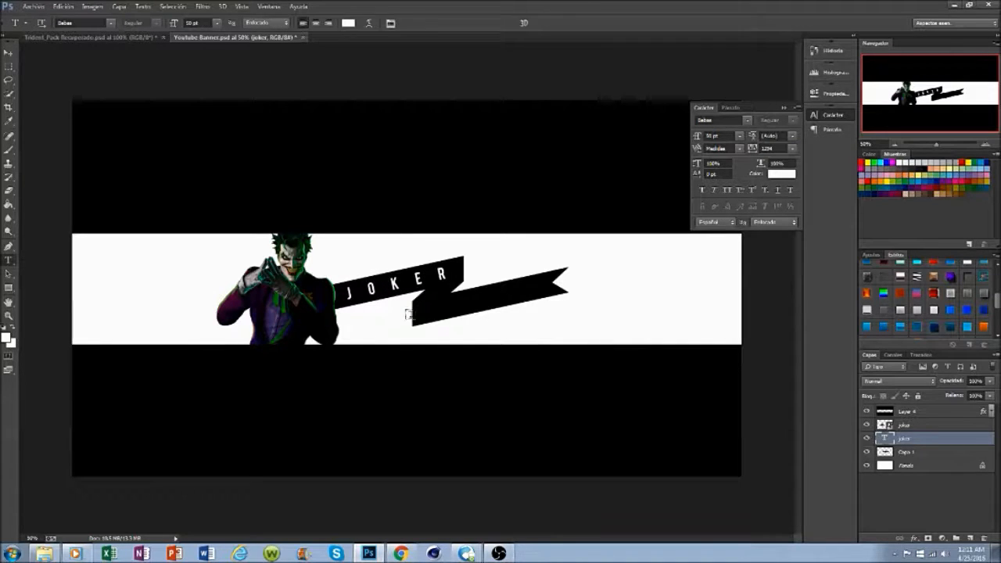
text(MEMBER OF ALTRUISTIC UNION)
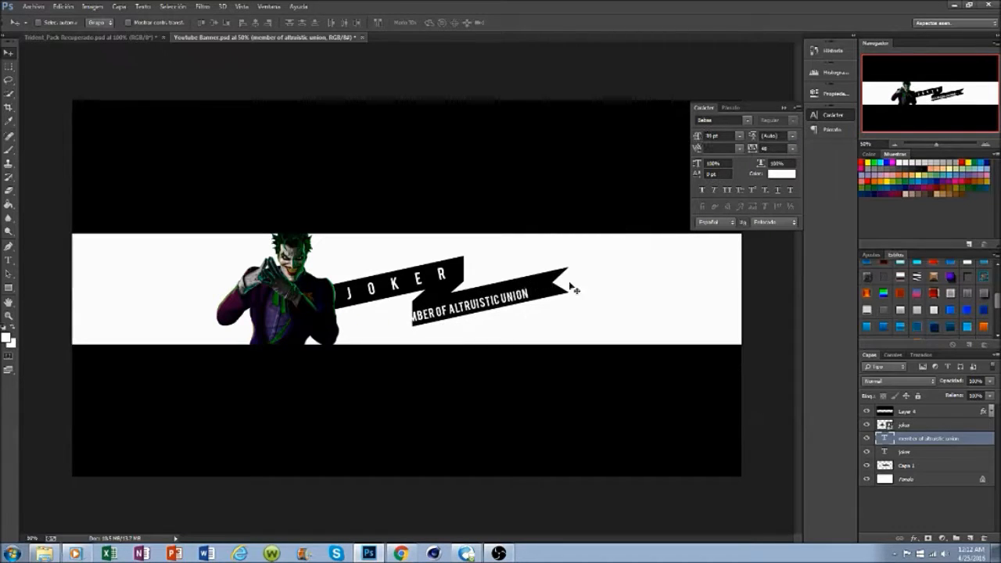
click(927, 466)
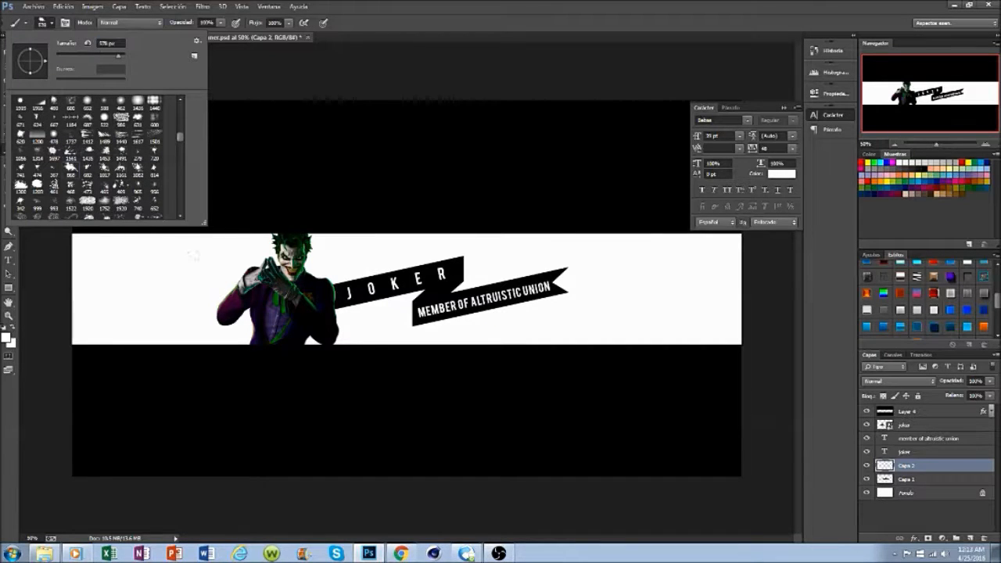
Set the foreground colour to black for painting the ink splatters and smoke
click(6, 338)
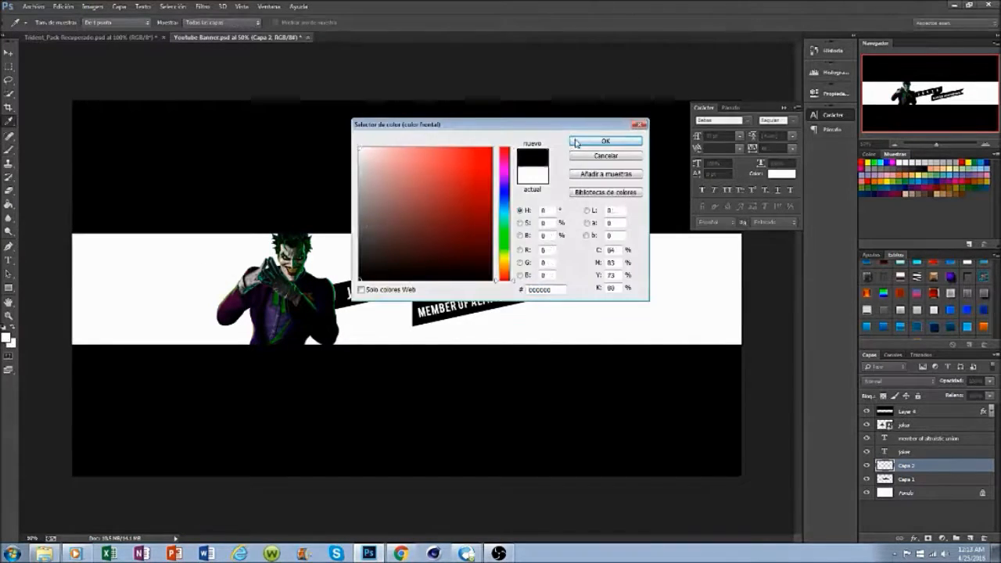
click(605, 142)
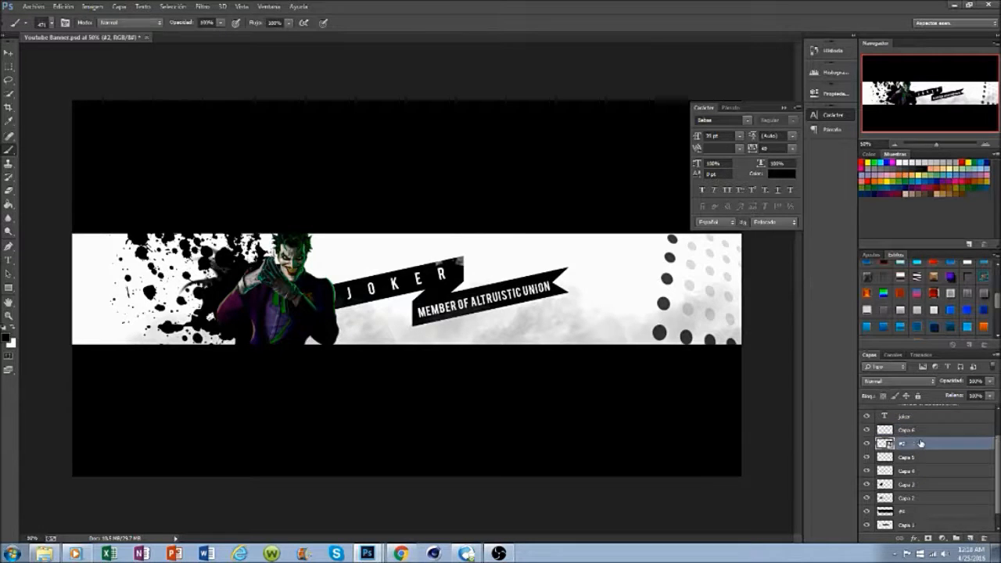
Wash the background with green and purple texture and add an exposure adjustment layer
click(51, 23)
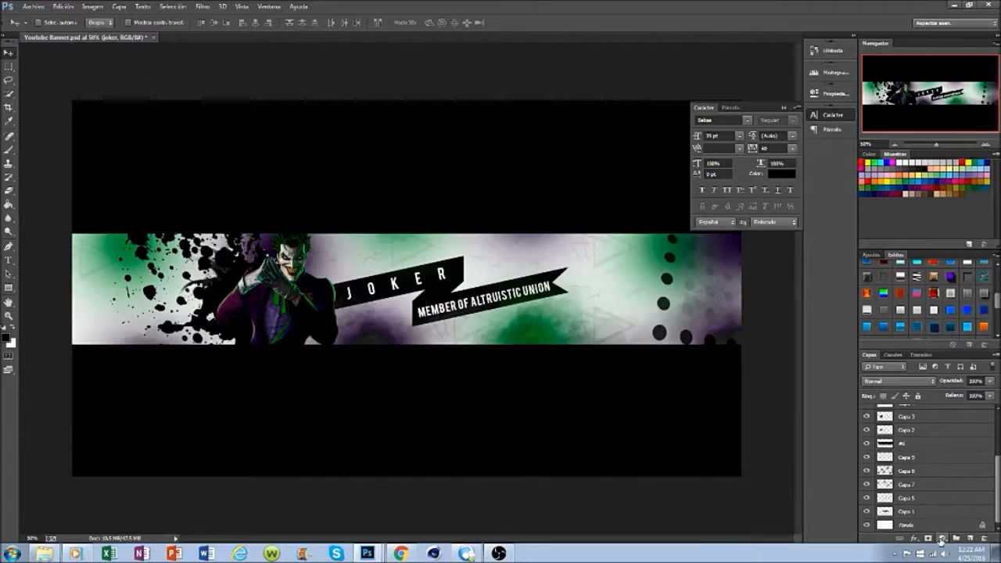
click(941, 539)
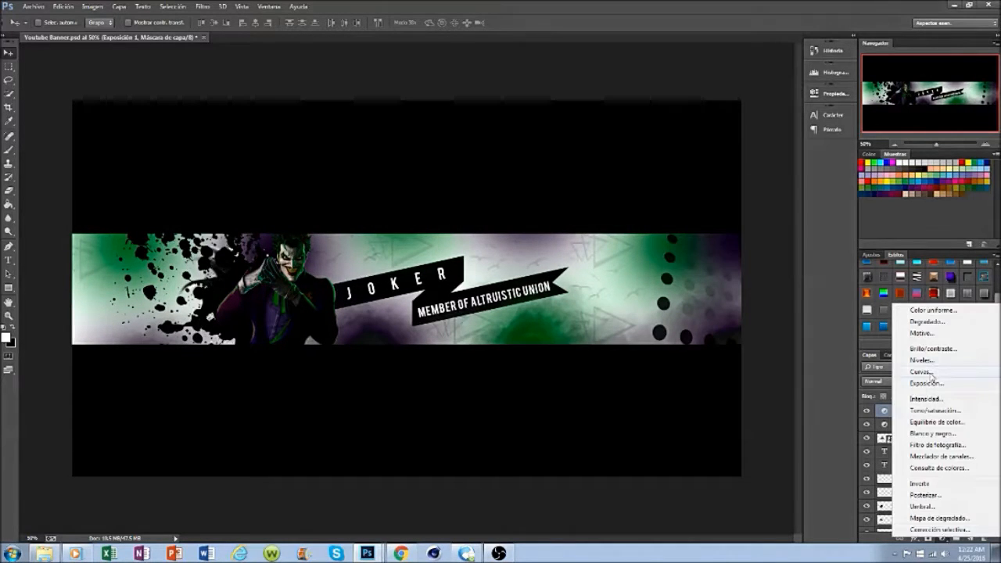
Add curves and brightness/contrast adjustment layers brightening the banner, with a new empty layer
click(921, 371)
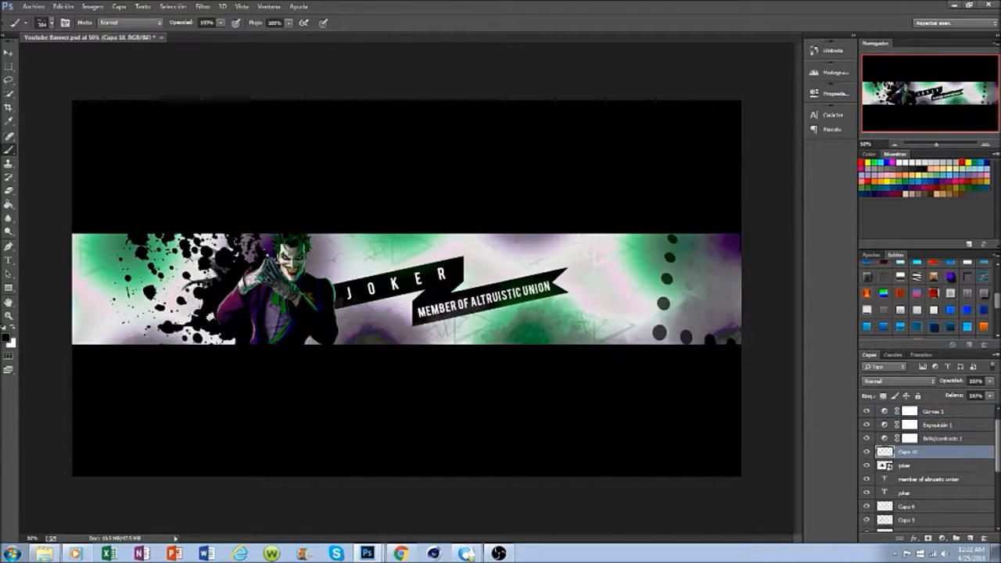
click(47, 22)
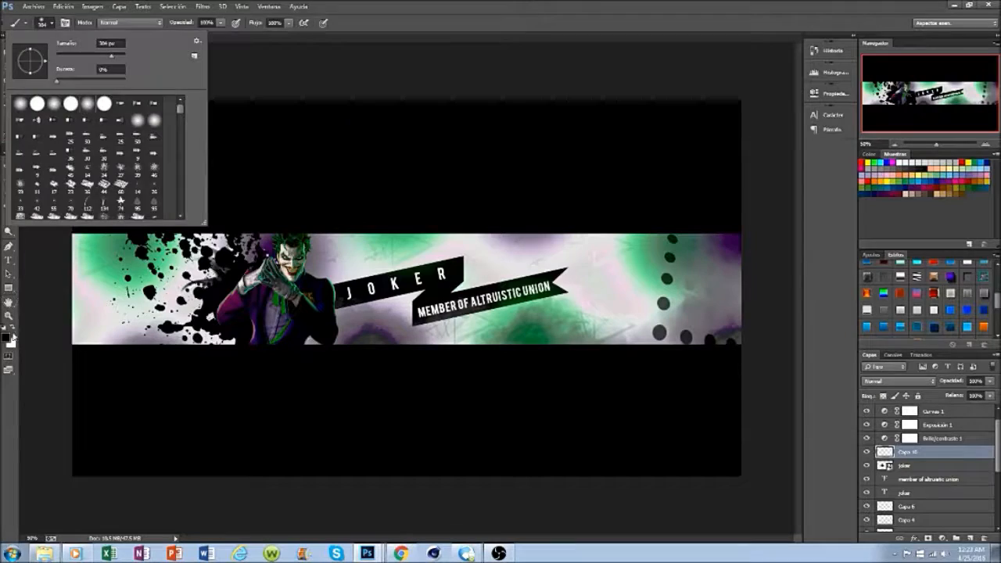